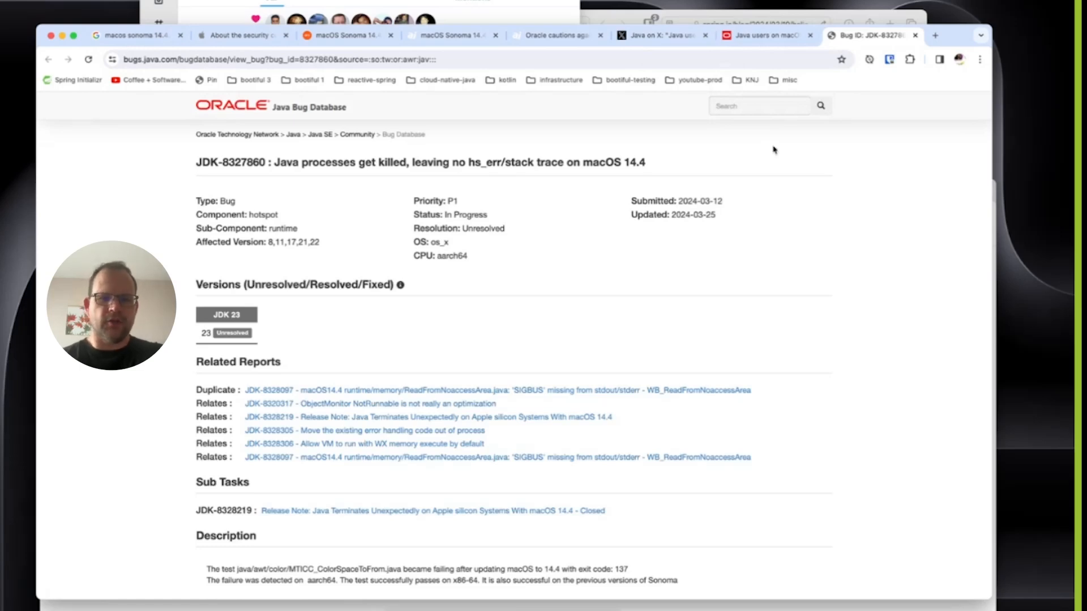
mouse_move(663, 35)
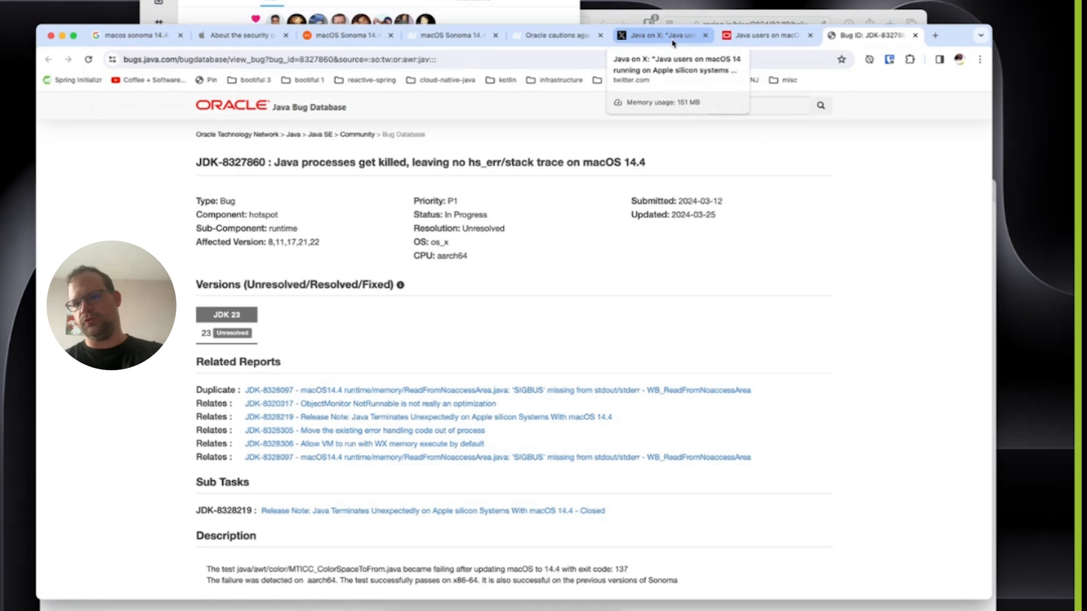
Read Java's X post warning Apple silicon users off macOS 14.4, zoomed in, then return to the JDK-8327860 report.
click(659, 35)
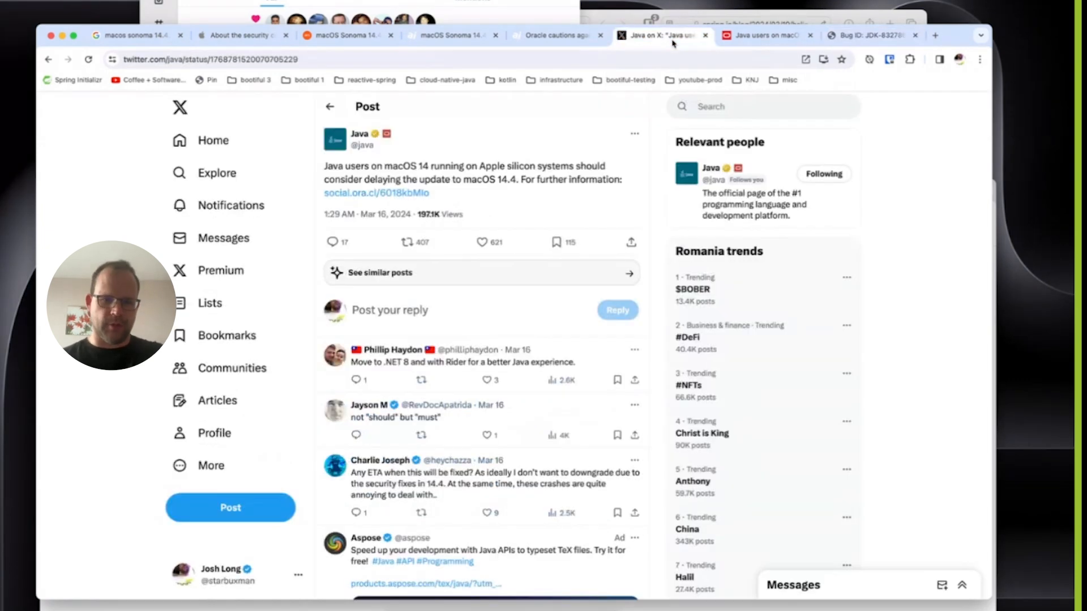
click(824, 58)
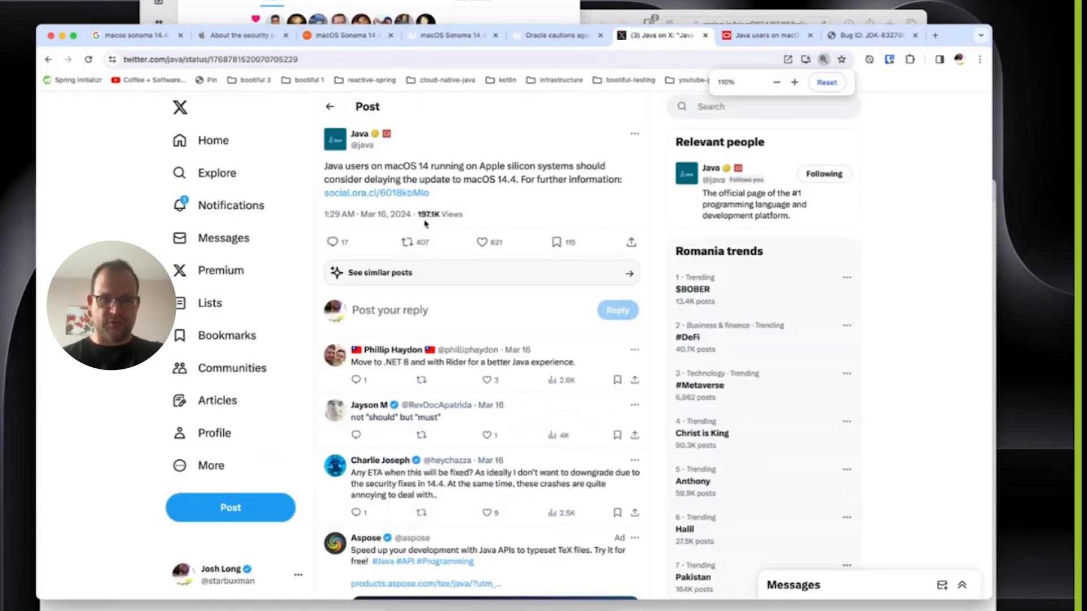
click(795, 81)
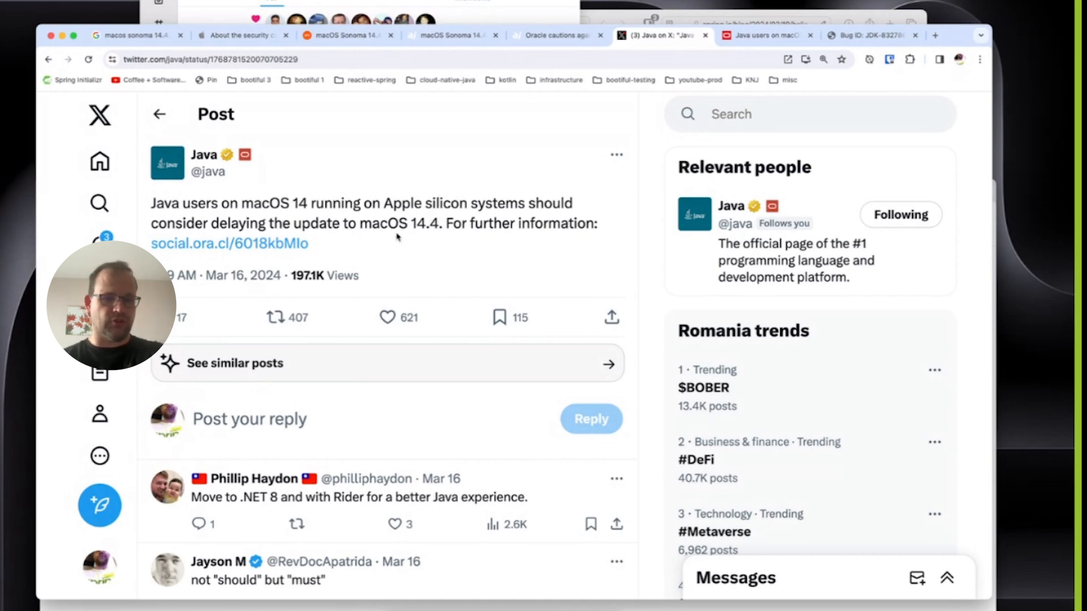
mouse_move(458, 269)
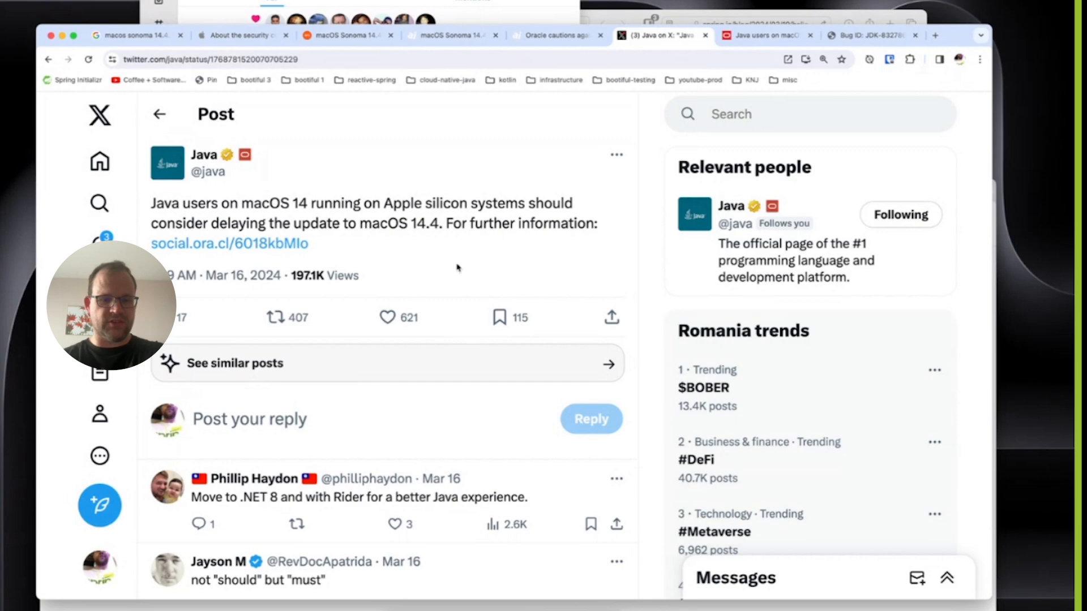
click(870, 35)
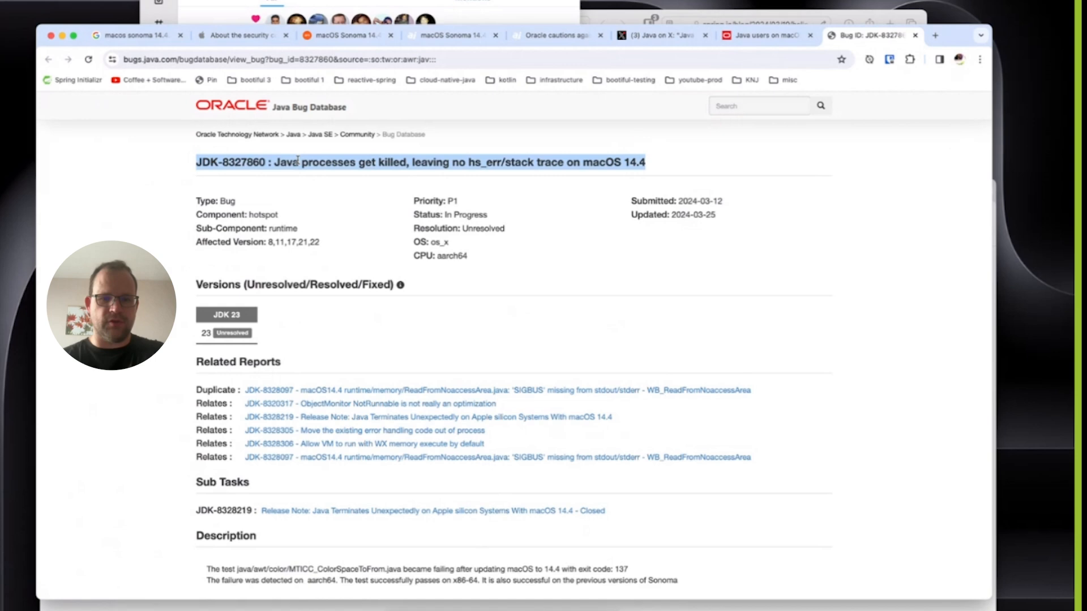
Scroll the JDK-8327860 report down to the comment explaining macOS 14.4's SIGKILL behaviour.
scroll(down, 3)
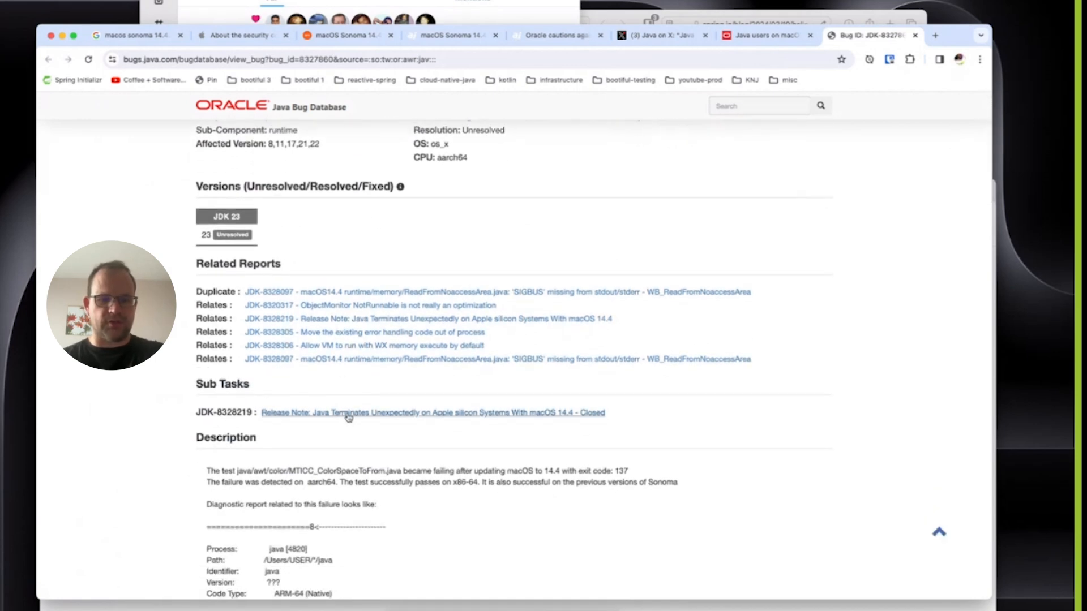
mouse_move(486, 421)
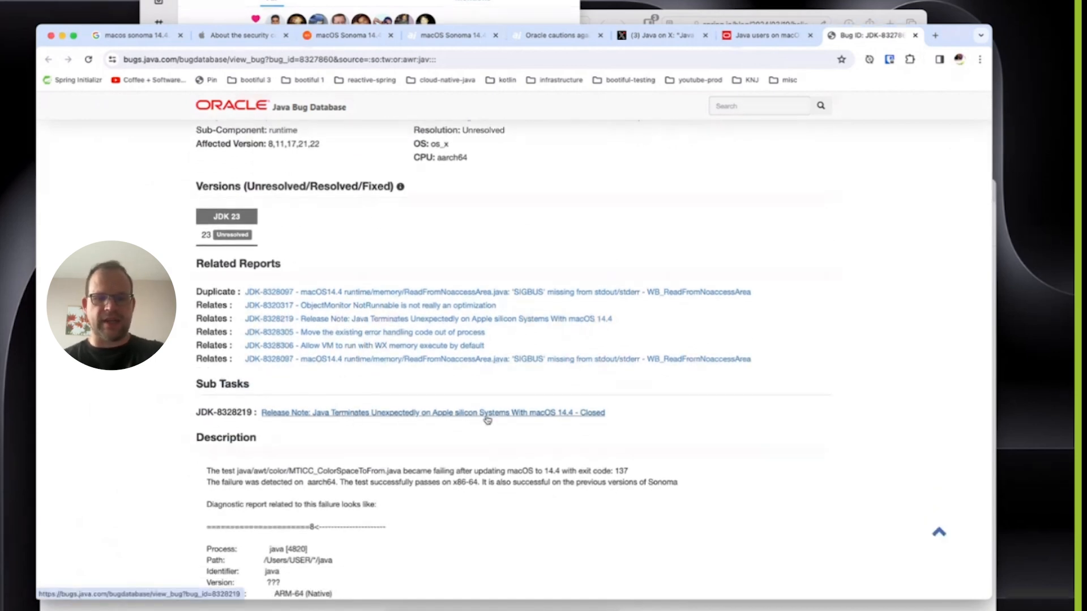
scroll(down, 3)
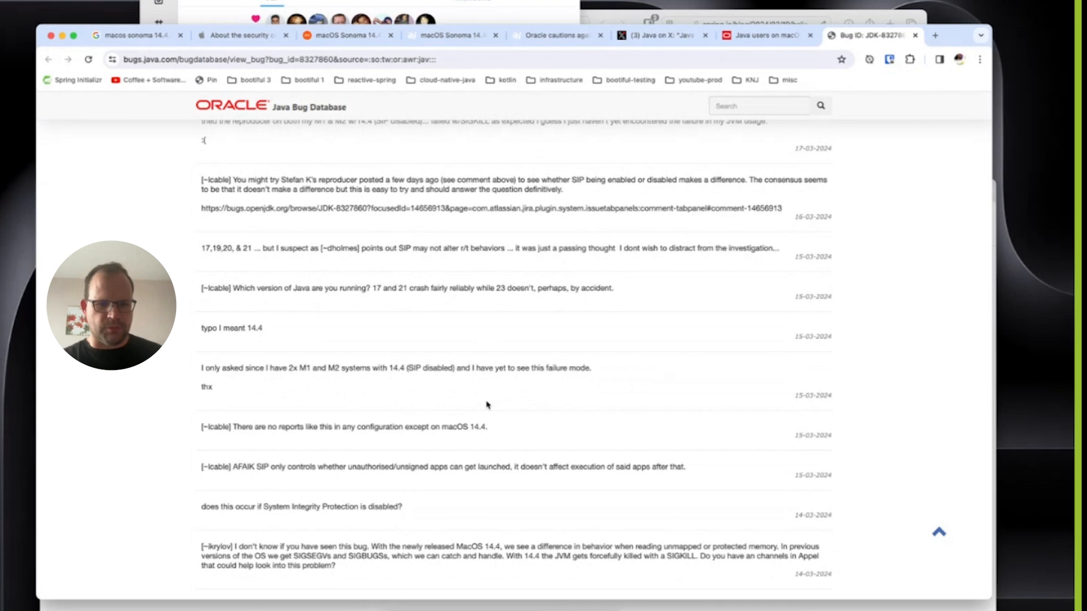
scroll(down, 3)
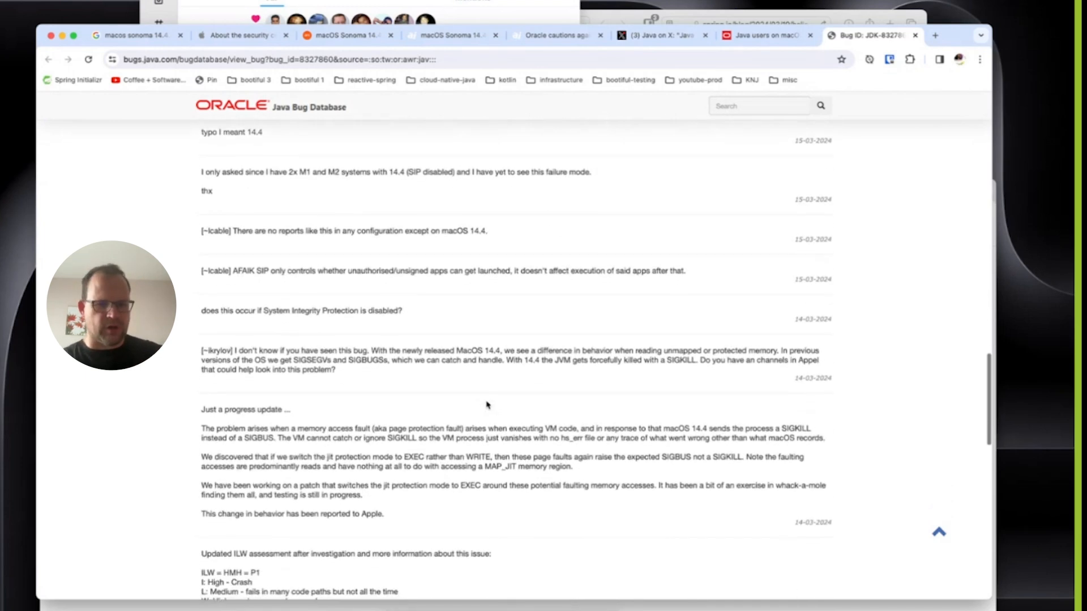
scroll(down, 3)
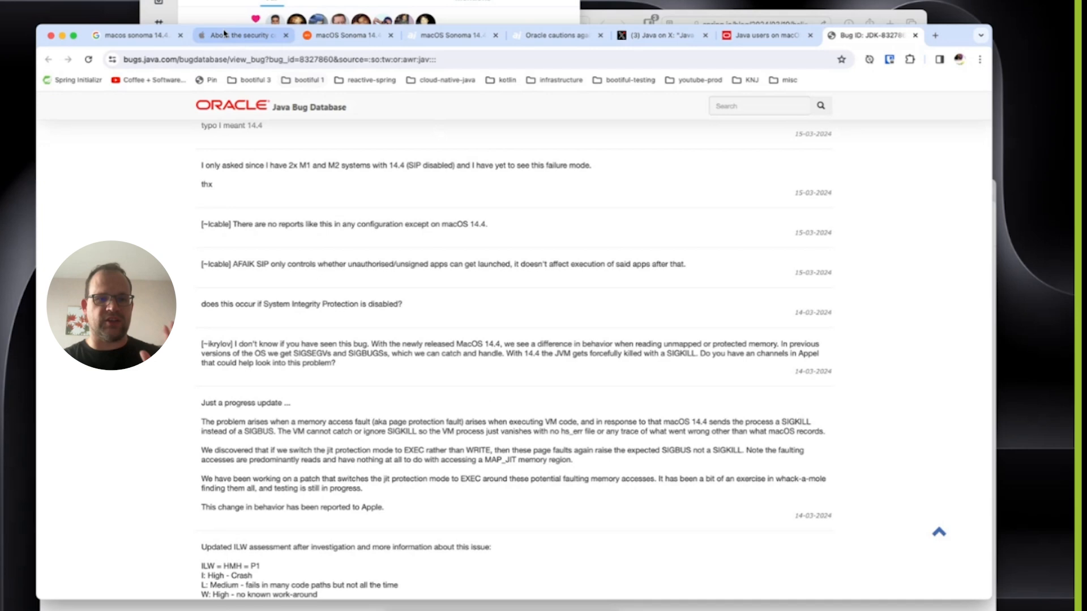
mouse_move(135, 35)
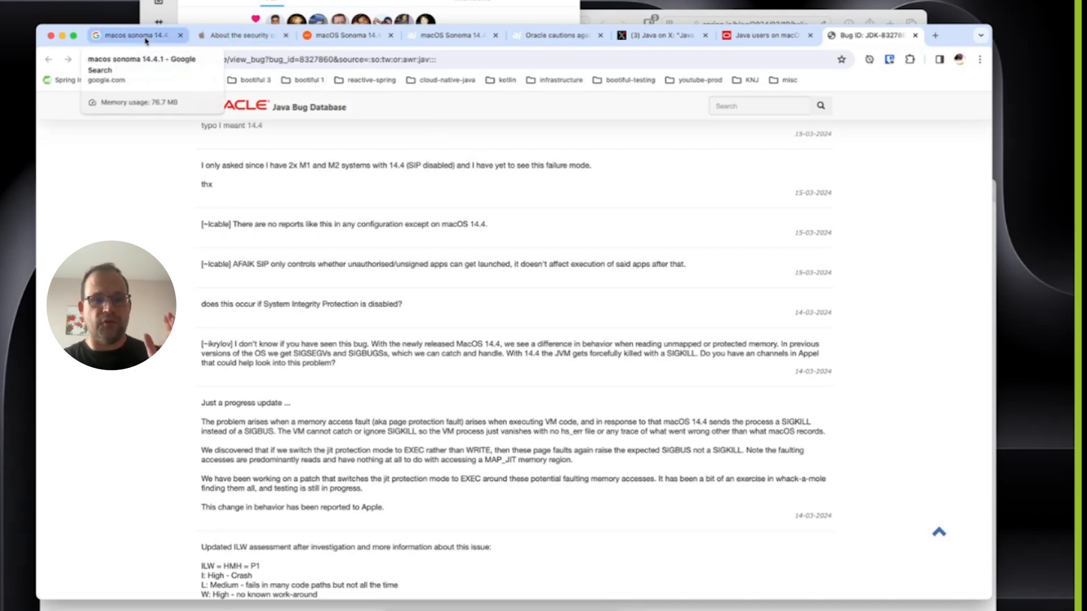
Review Apple's macOS Sonoma 14.4.1 security content notes, scrolling through and back up.
click(239, 35)
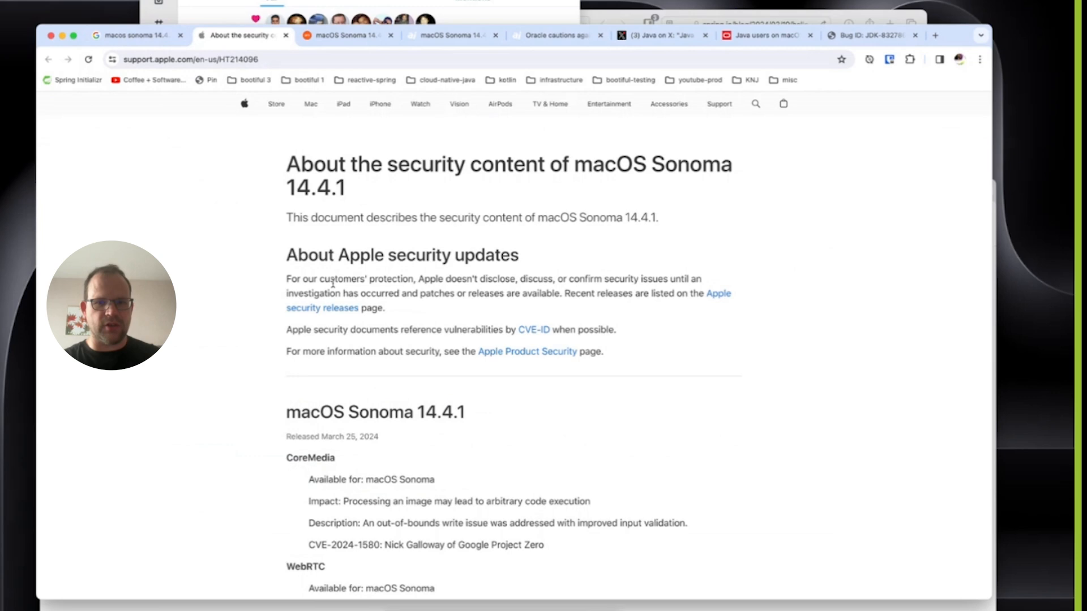
scroll(down, 3)
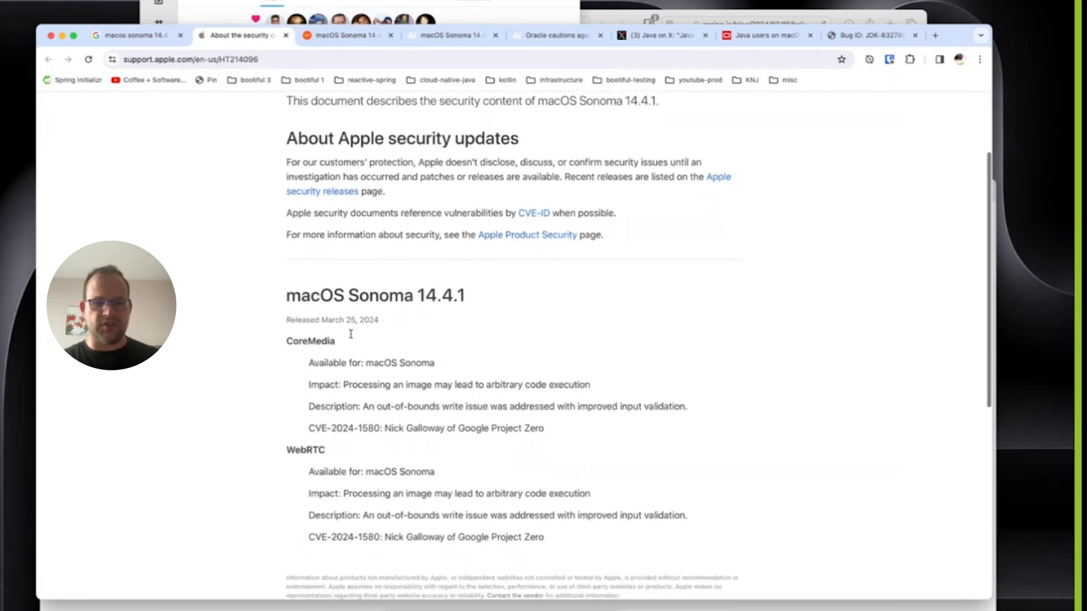
scroll(down, 3)
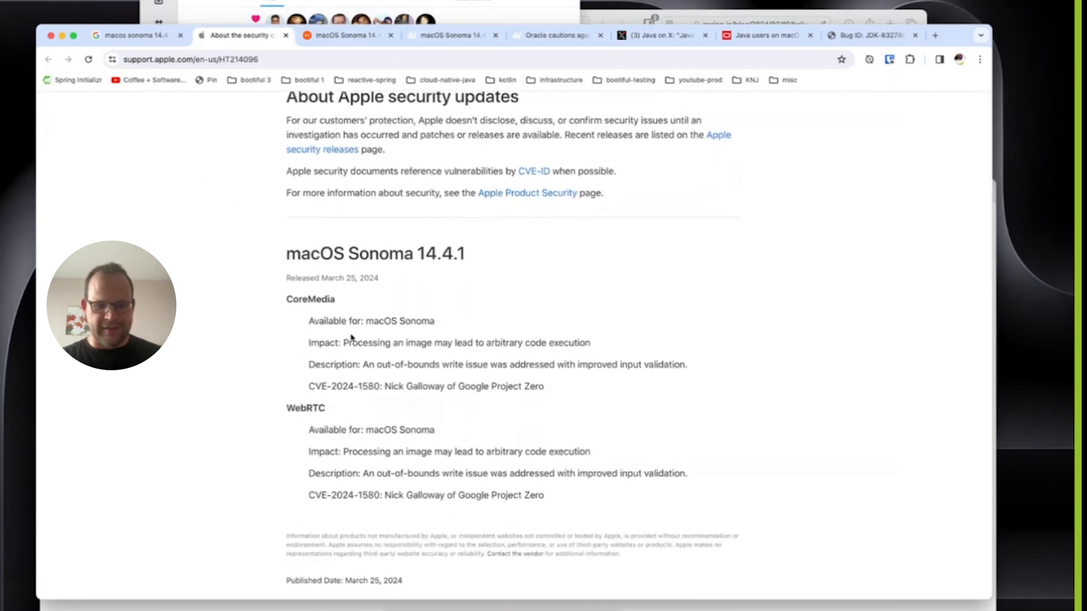
scroll(down, 3)
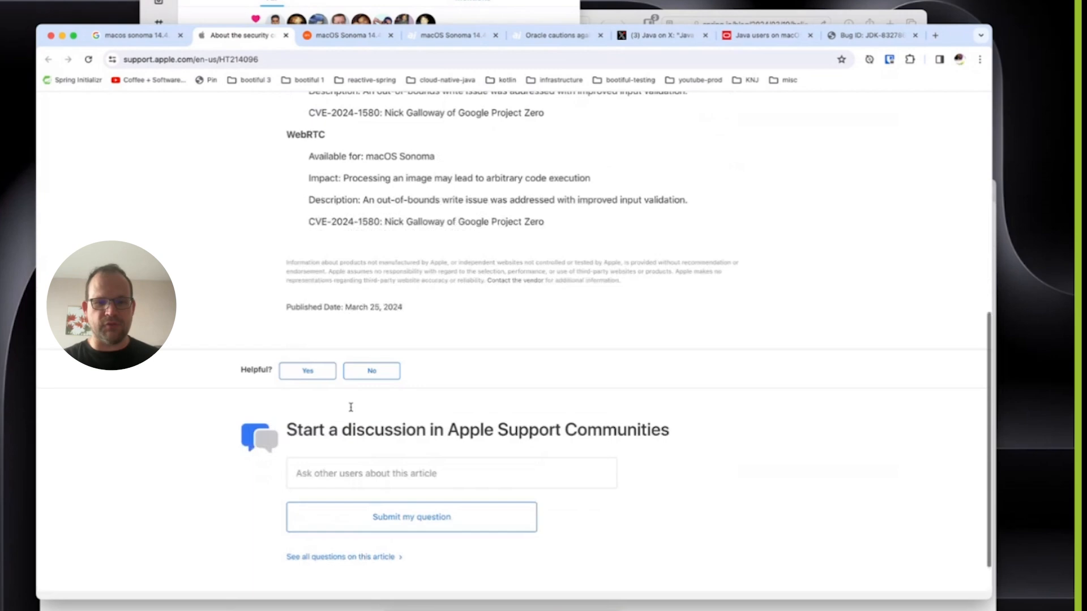
scroll(up, 3)
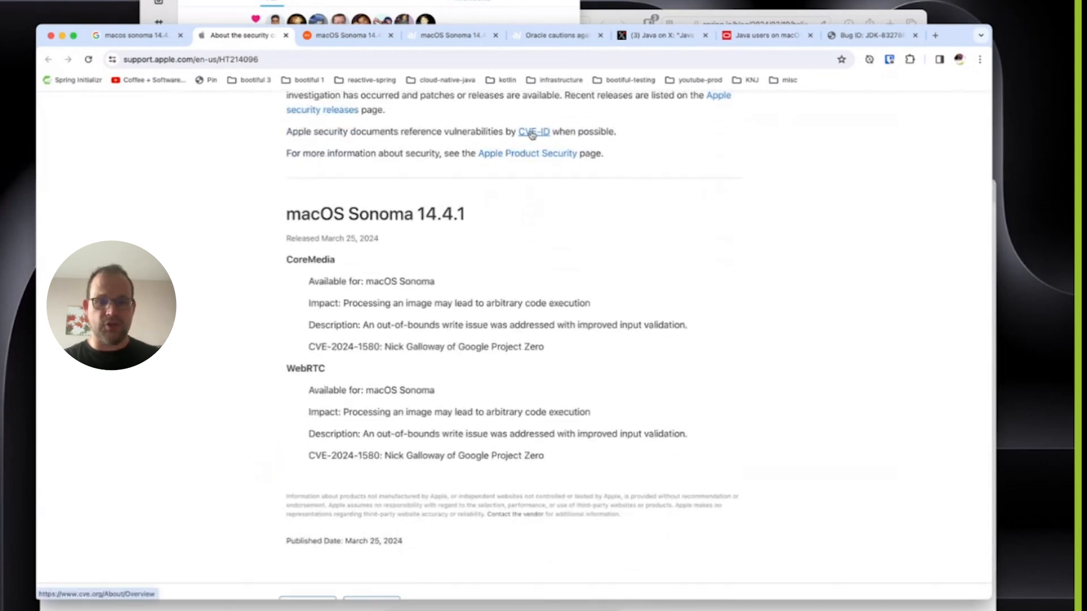
mouse_move(321, 126)
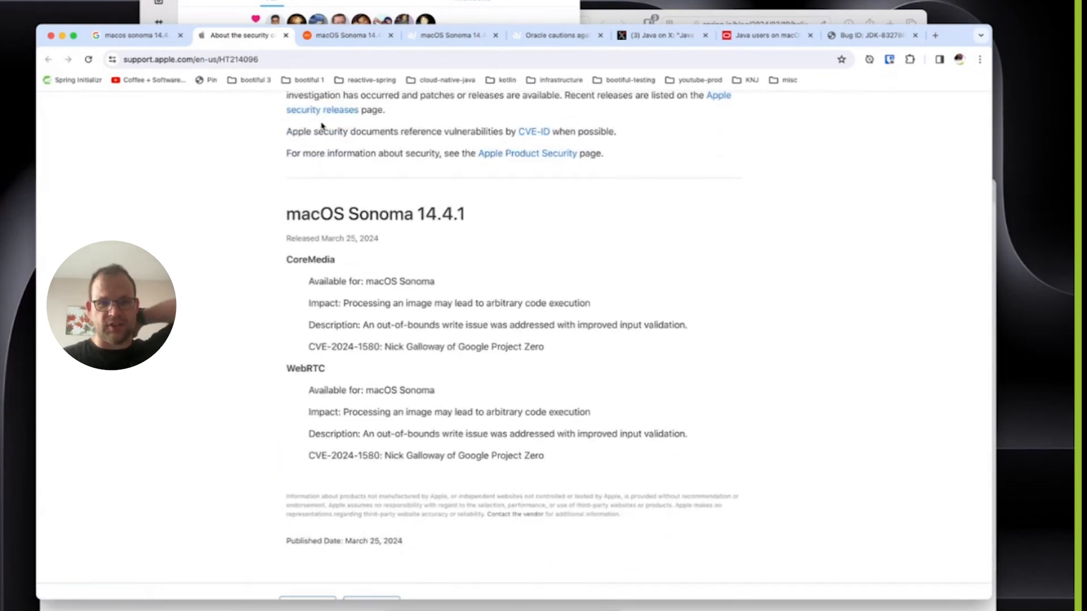
scroll(up, 3)
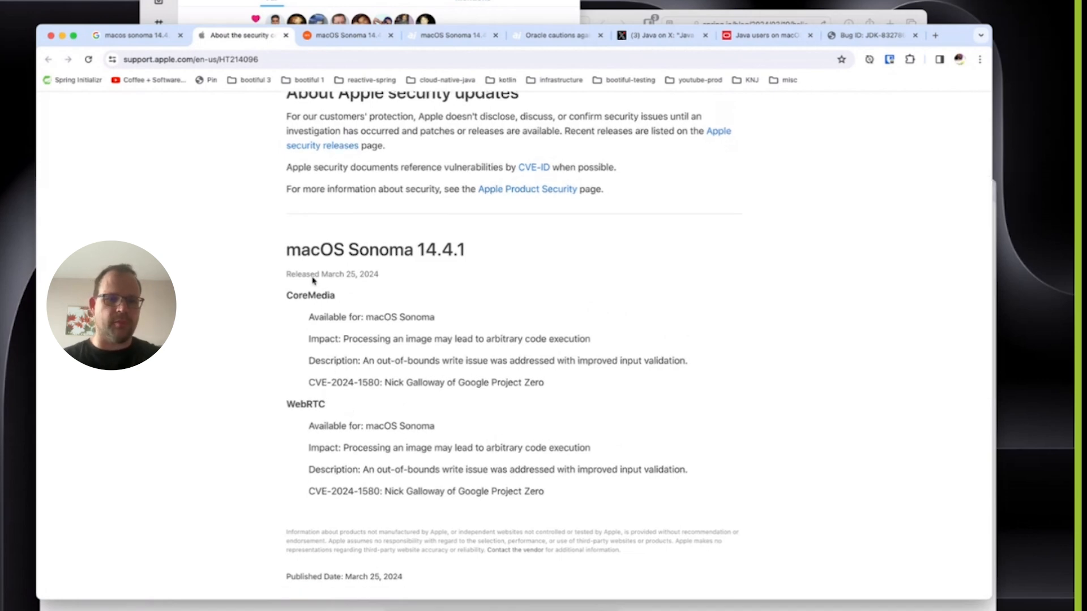
Review the Ars Technica and AppleInsider articles on the 14.4.1 fix, ending on Java's X post.
click(347, 36)
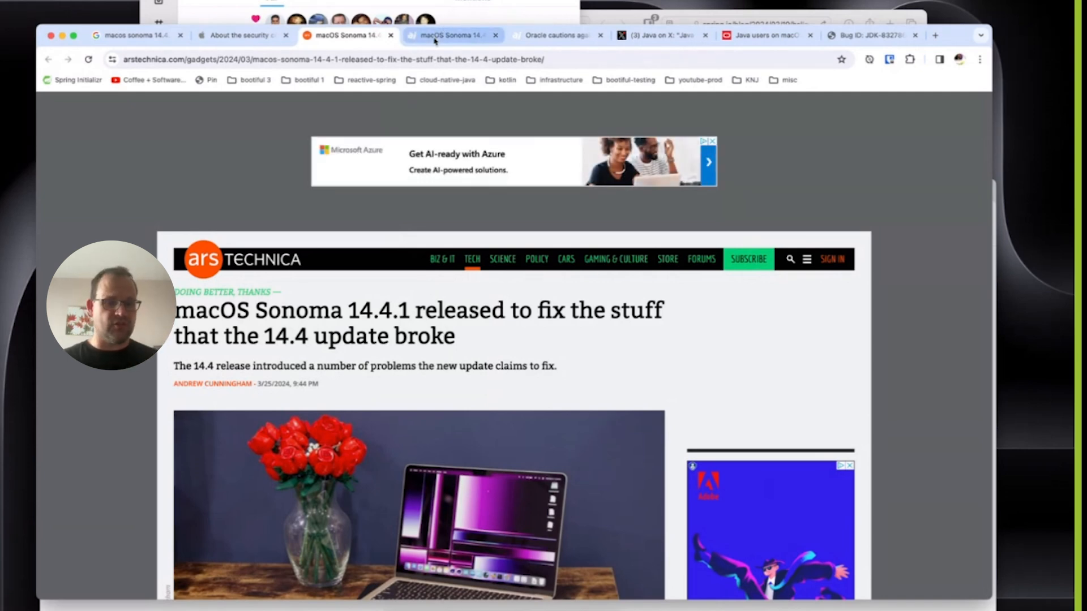
mouse_move(451, 35)
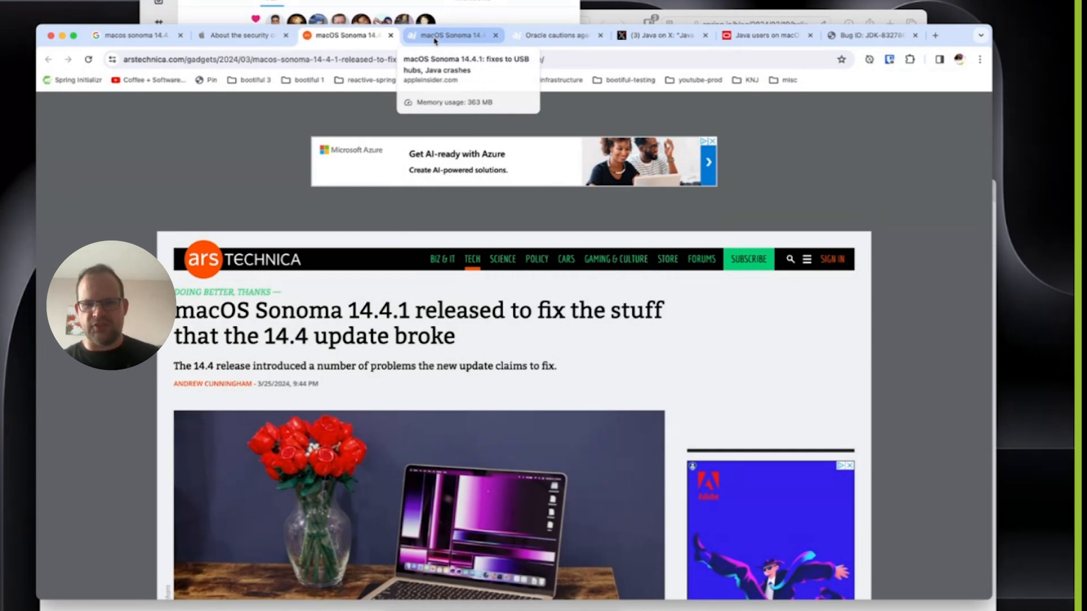
click(450, 35)
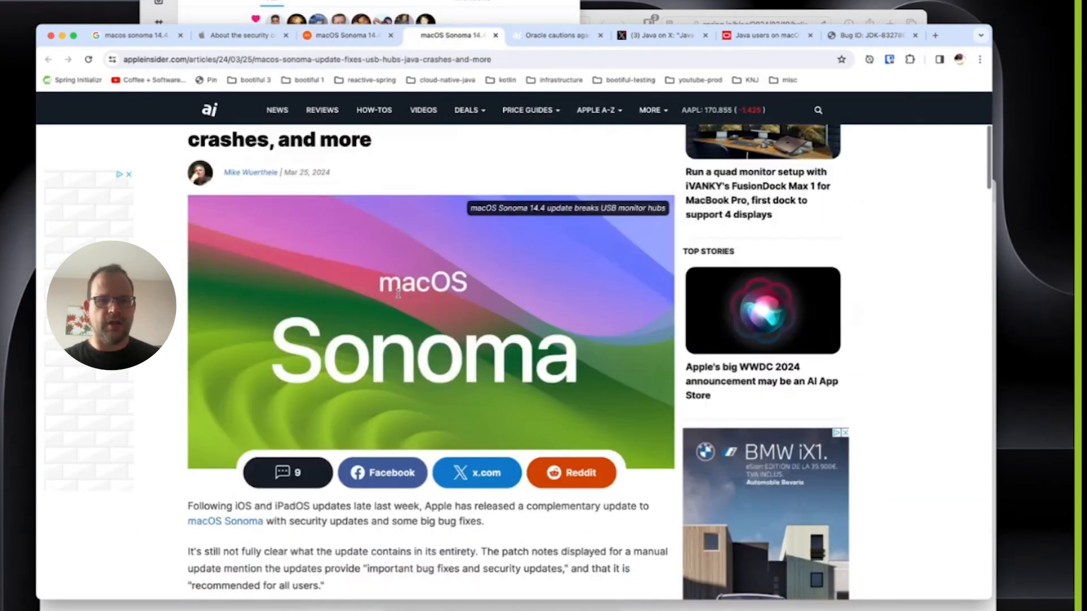
scroll(up, 3)
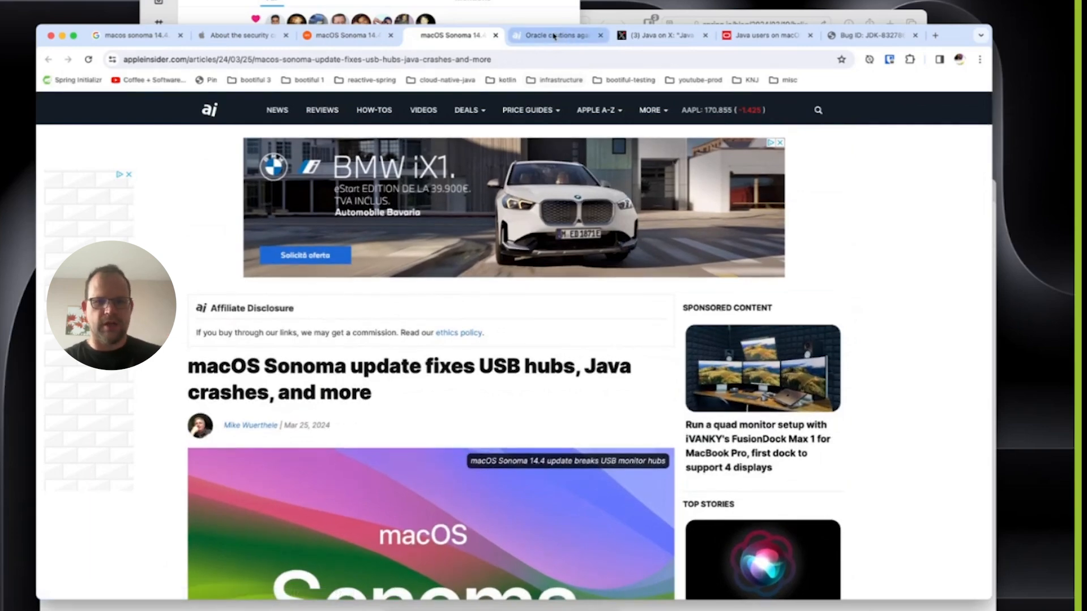
click(657, 35)
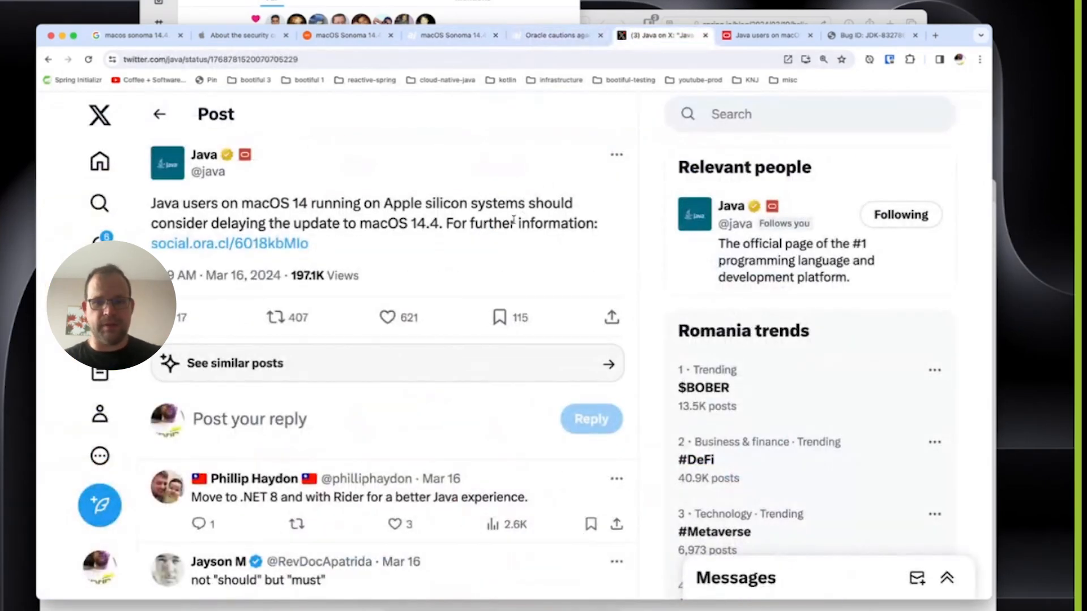